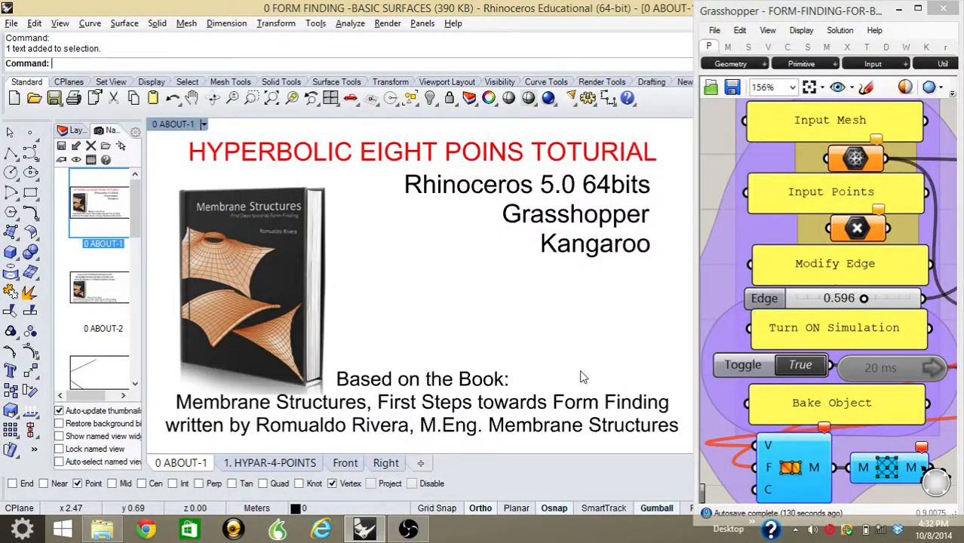
mouse_move(277, 169)
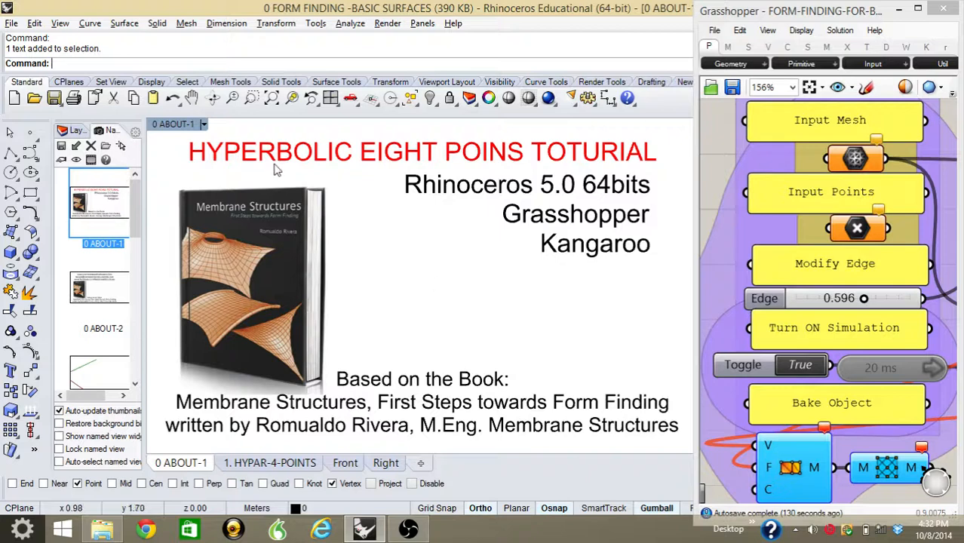
mouse_move(562, 179)
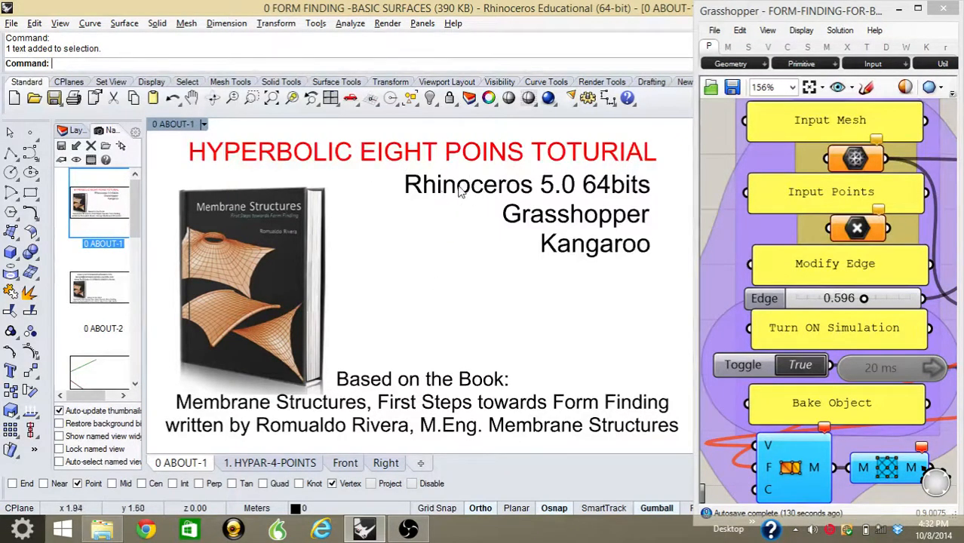
mouse_move(562, 195)
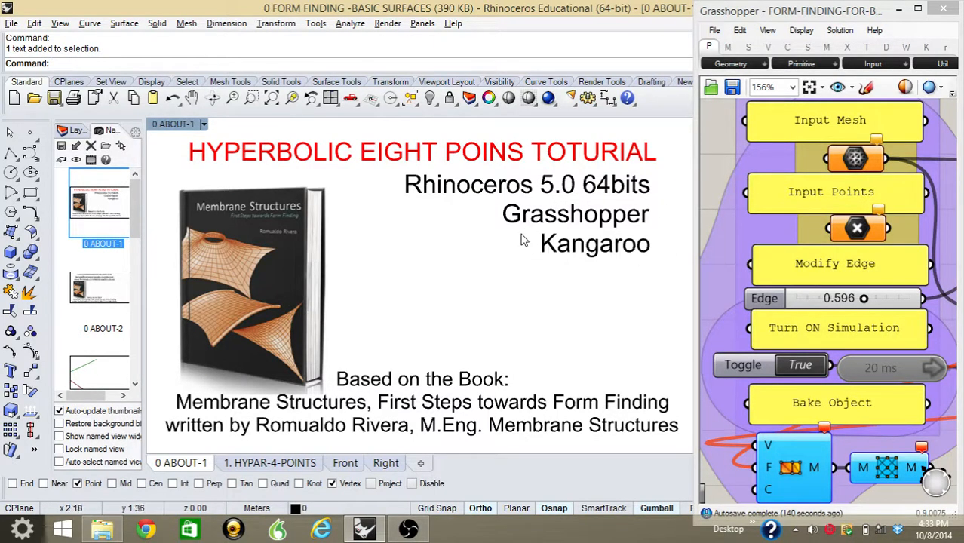
mouse_move(632, 257)
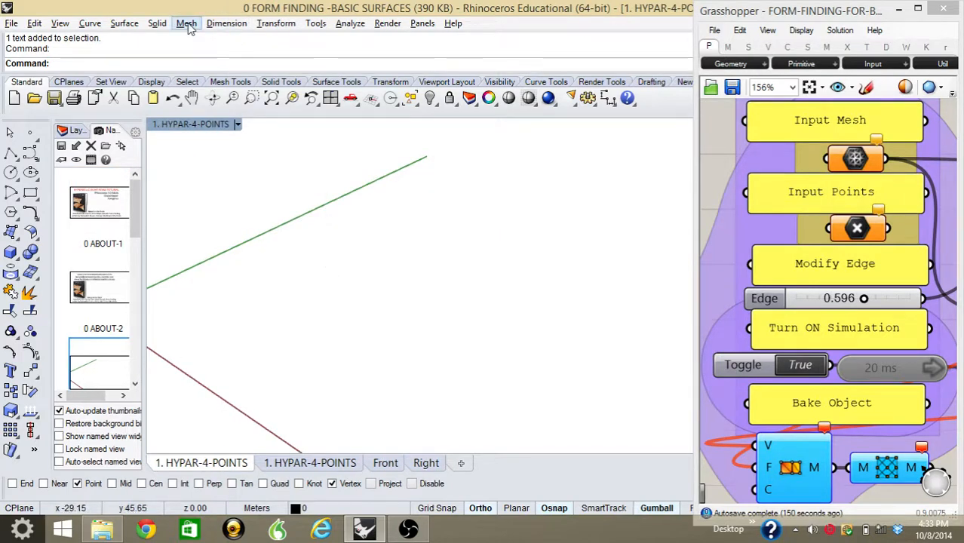
Draw a flat 20 × 20 mesh plane from Polygon Mesh Primitives in HYPAR-4-POINTS
click(186, 22)
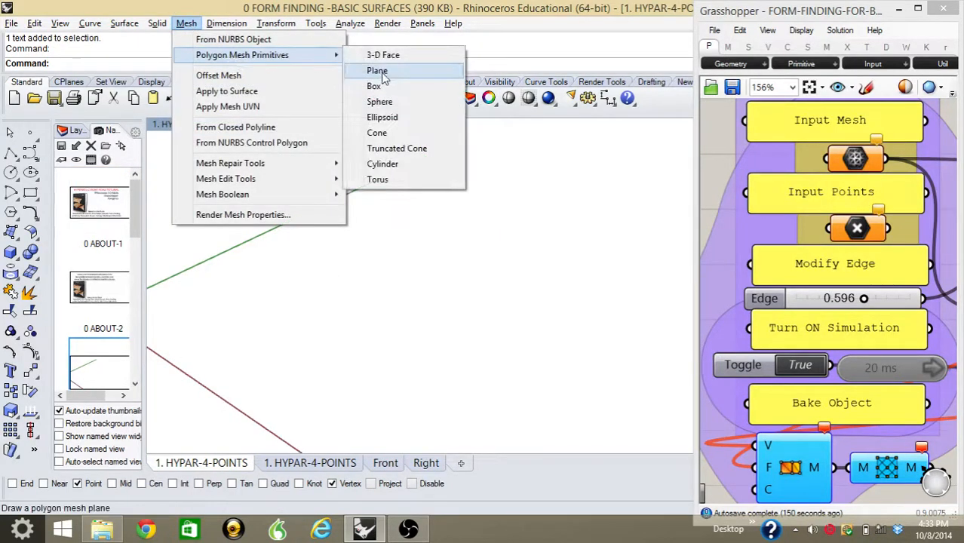
click(377, 70)
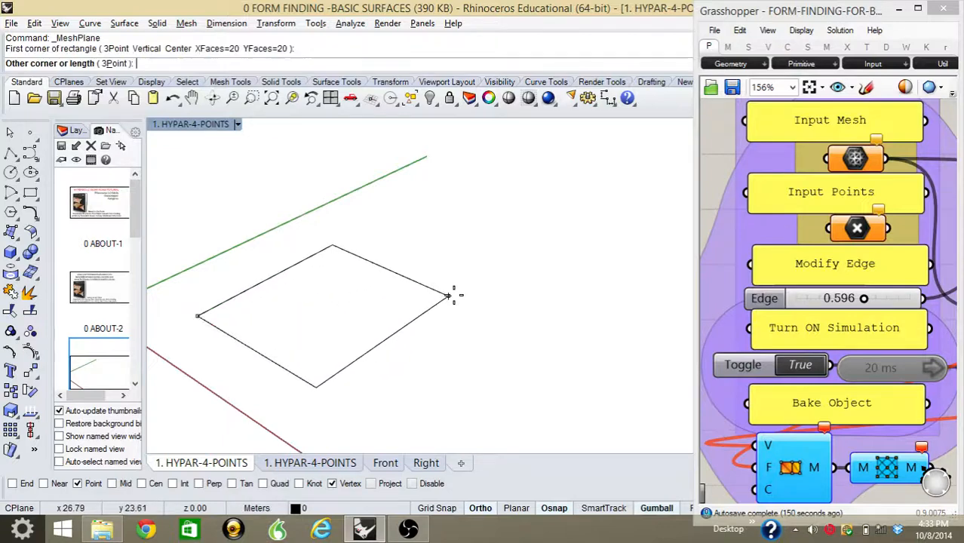
click(447, 295)
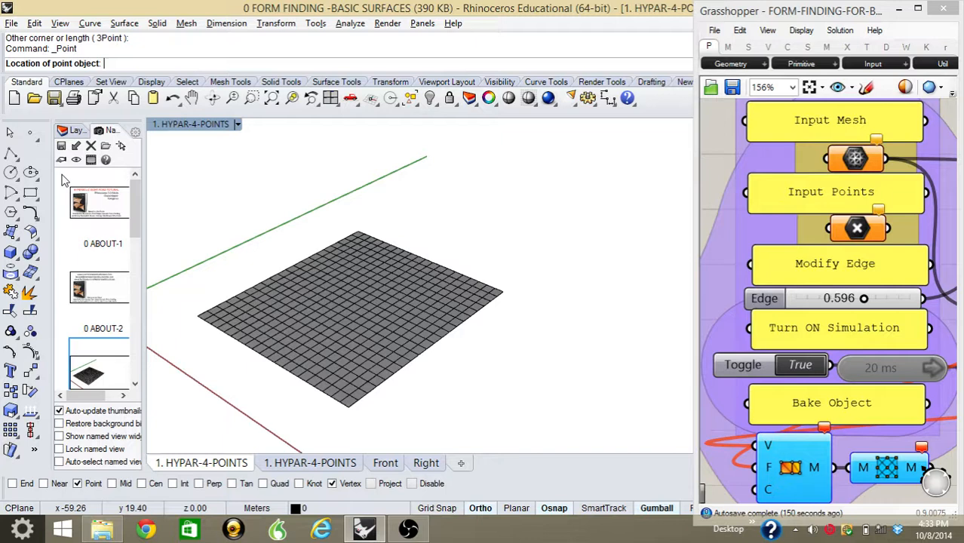
mouse_move(356, 222)
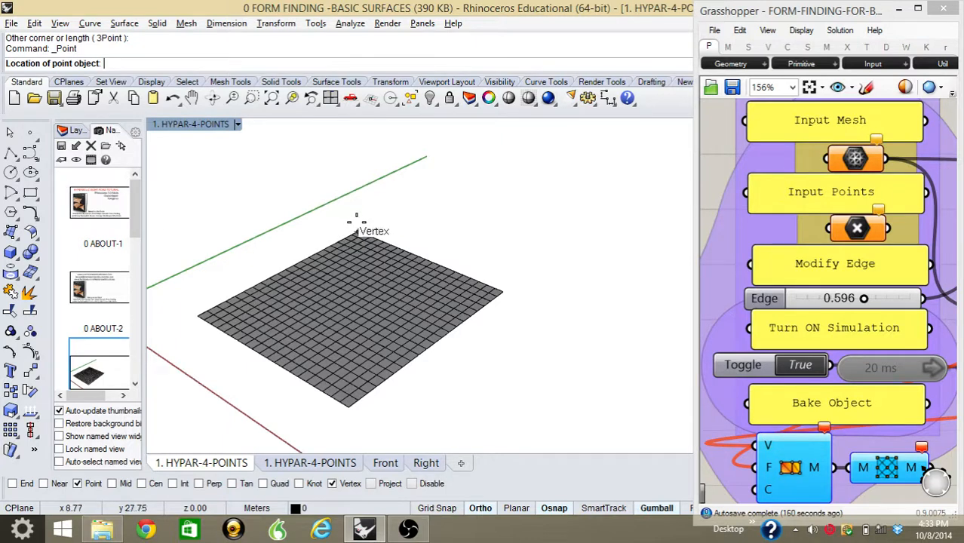
mouse_move(505, 290)
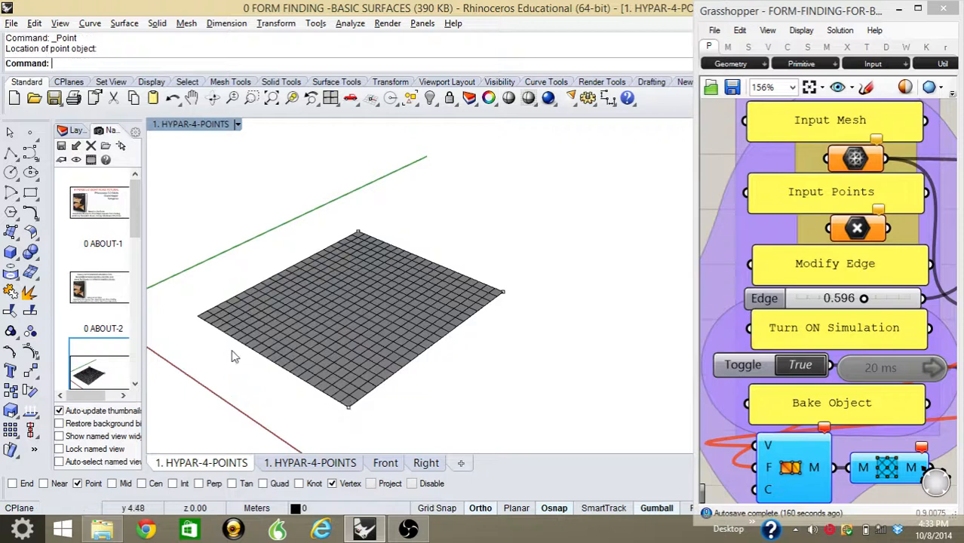
mouse_move(426, 356)
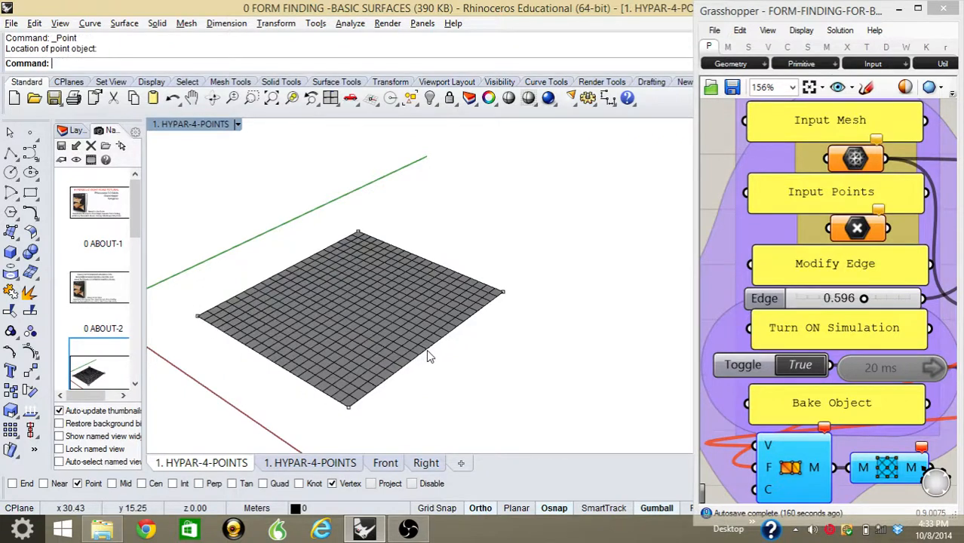
mouse_move(441, 345)
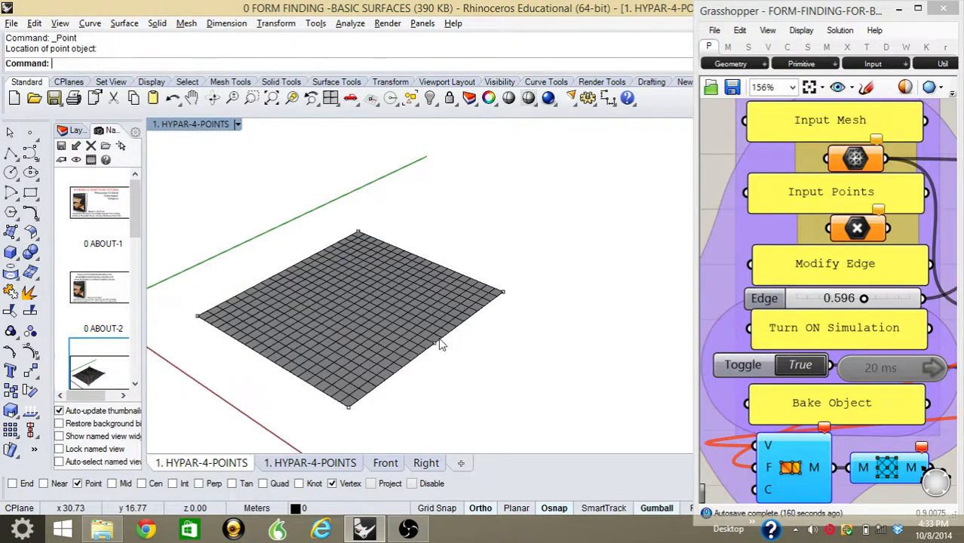
mouse_move(338, 296)
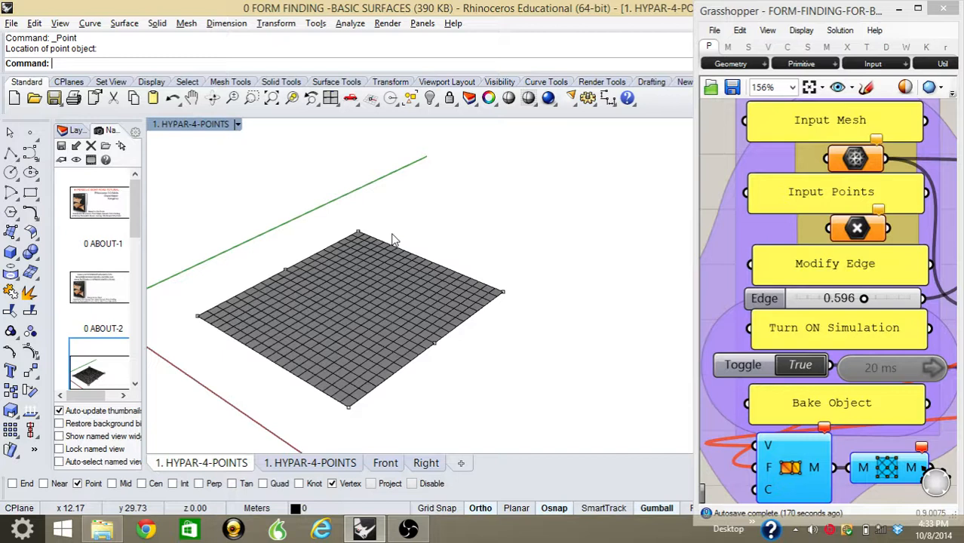
mouse_move(427, 261)
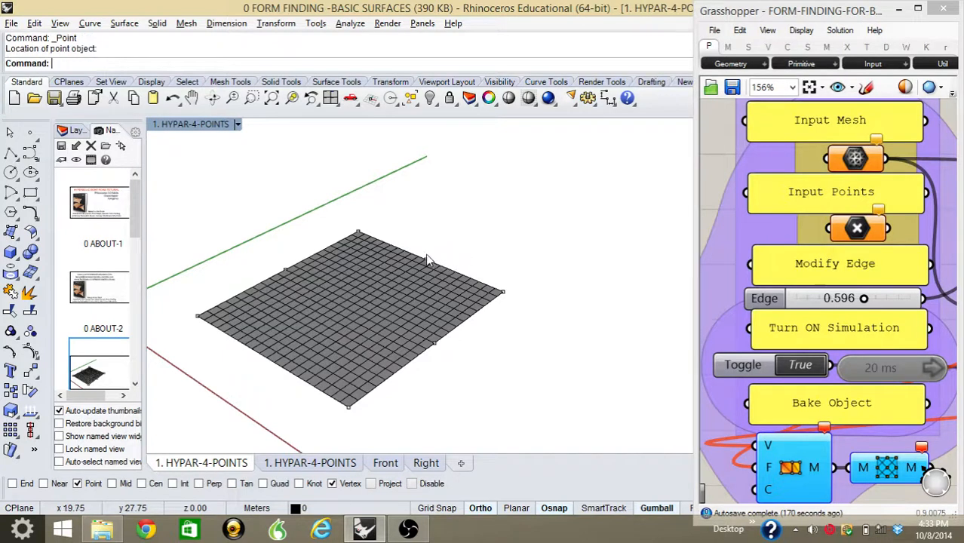
mouse_move(258, 360)
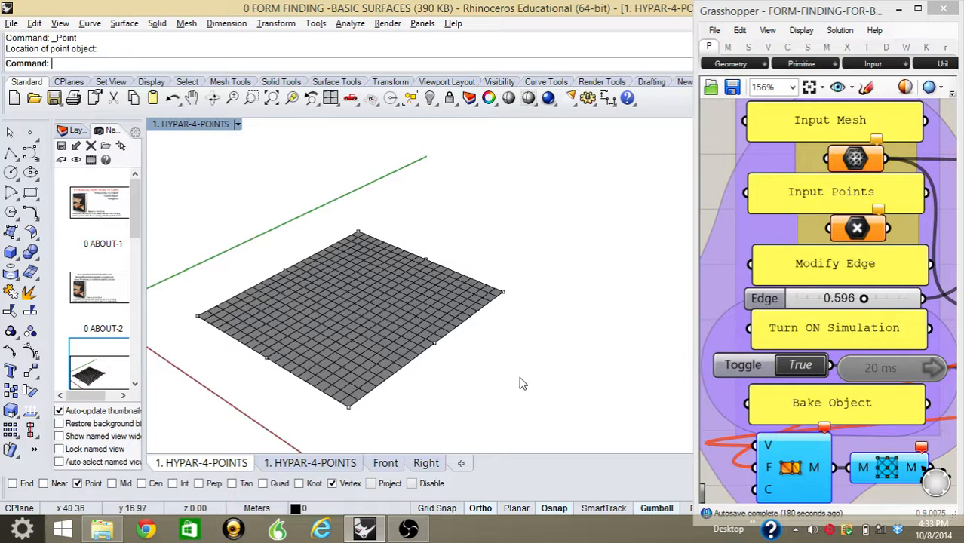
mouse_move(370, 305)
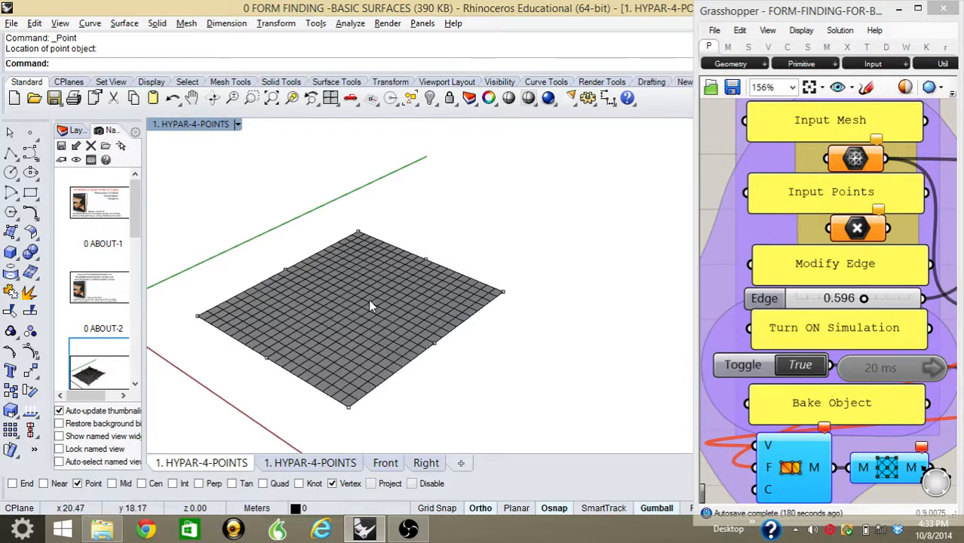
mouse_move(328, 335)
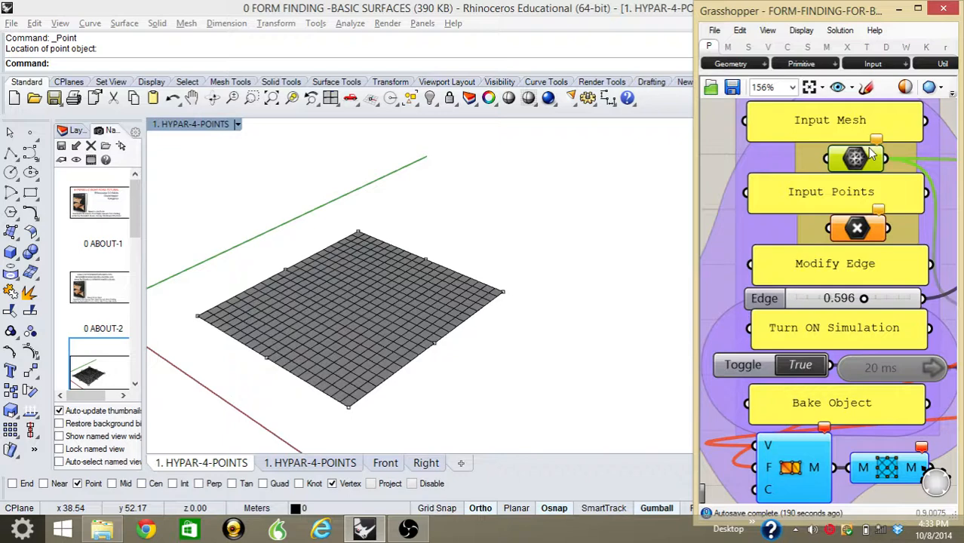
Set the plane as the Mesh input, then open the Point input's options
right_click(855, 157)
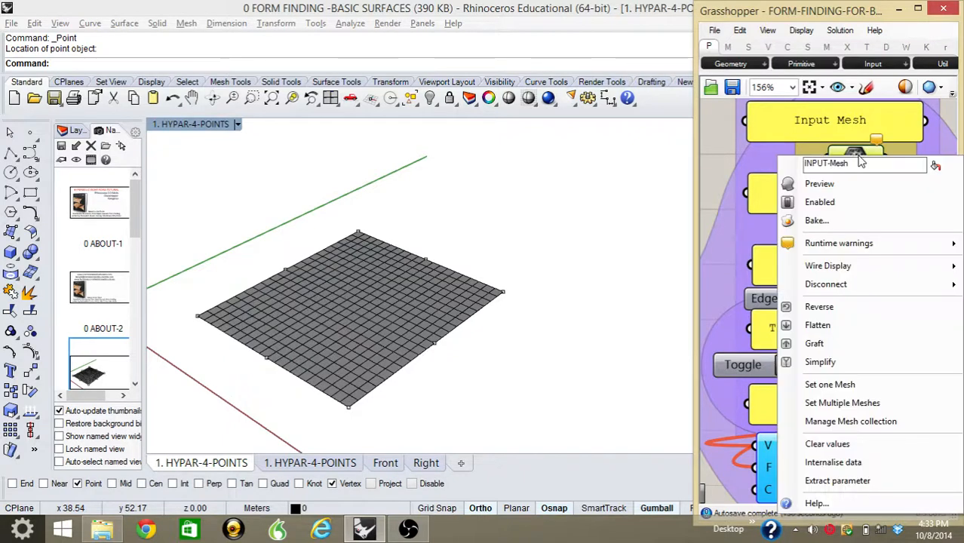
mouse_move(830, 385)
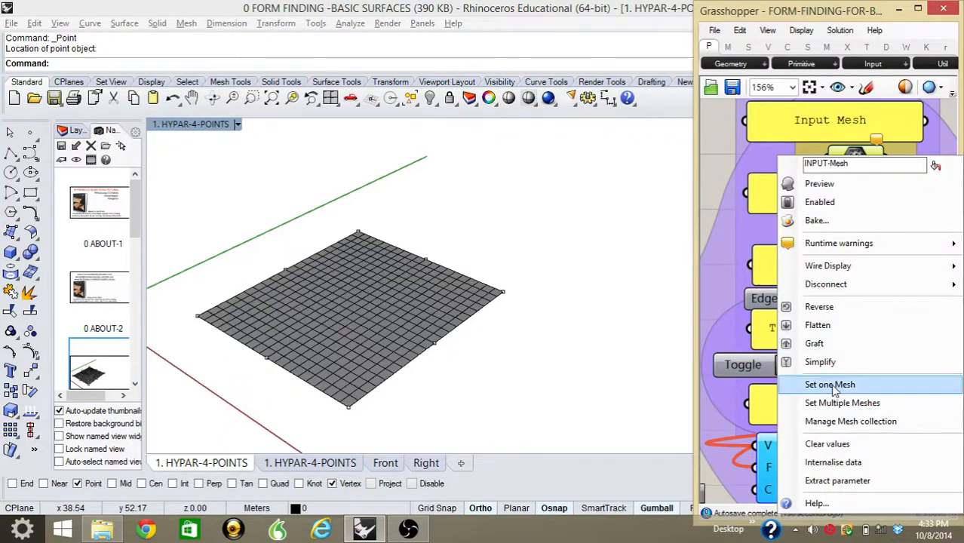
click(830, 384)
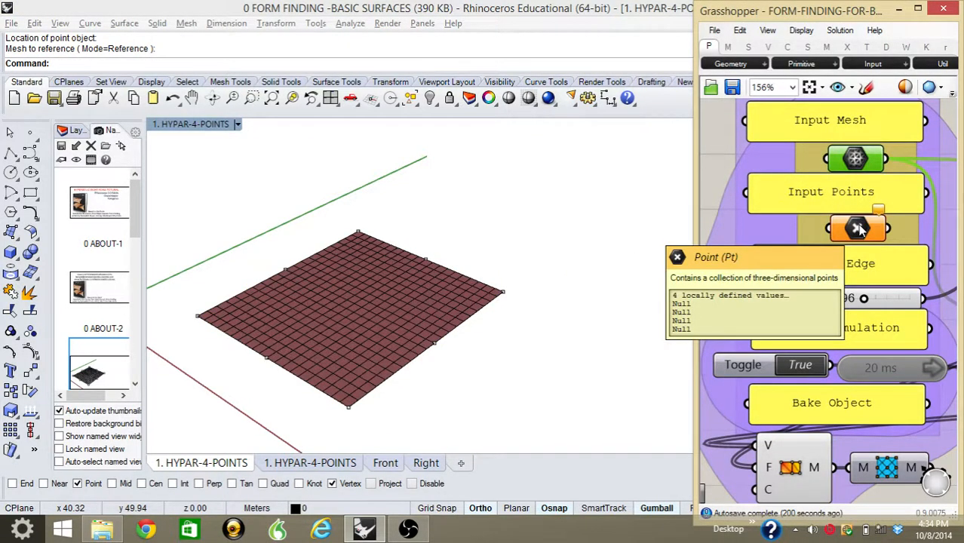
right_click(858, 229)
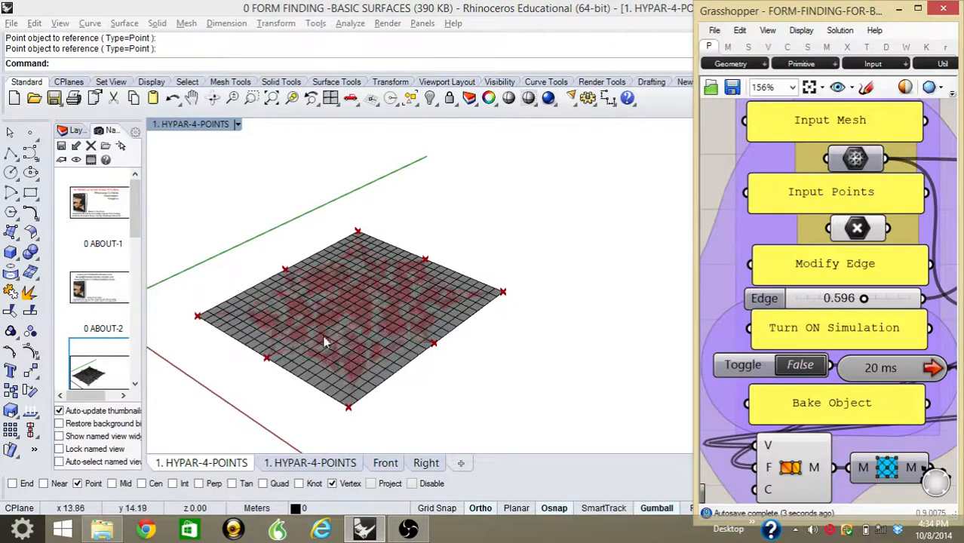
Select the alternating anchor points to lift them upward
click(355, 230)
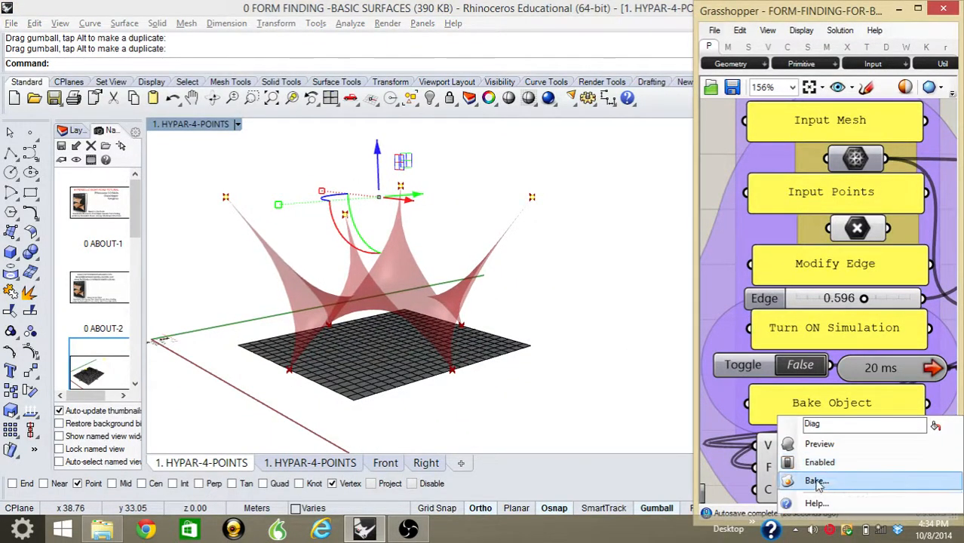
Bake the output membrane mesh into Rhino, accepting the default attributes
click(816, 481)
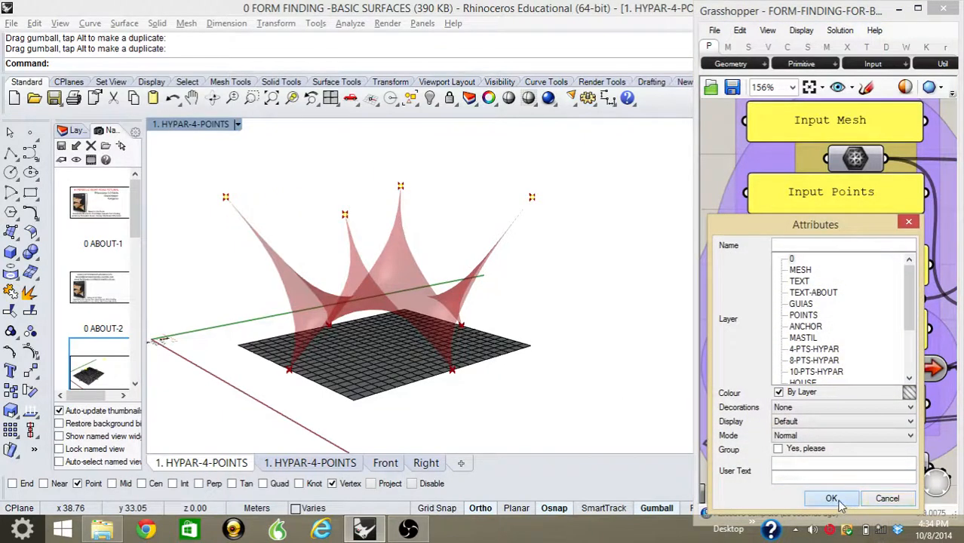
click(831, 498)
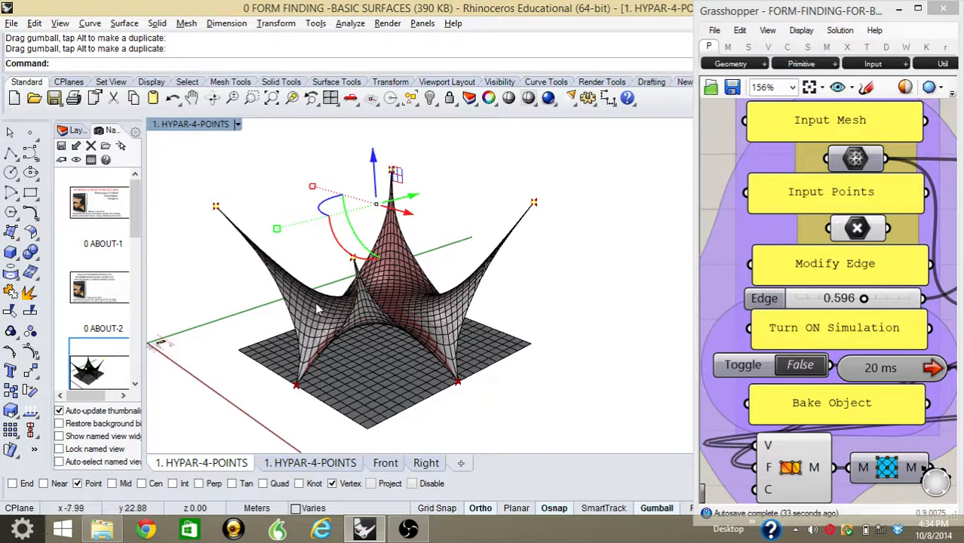
mouse_move(596, 364)
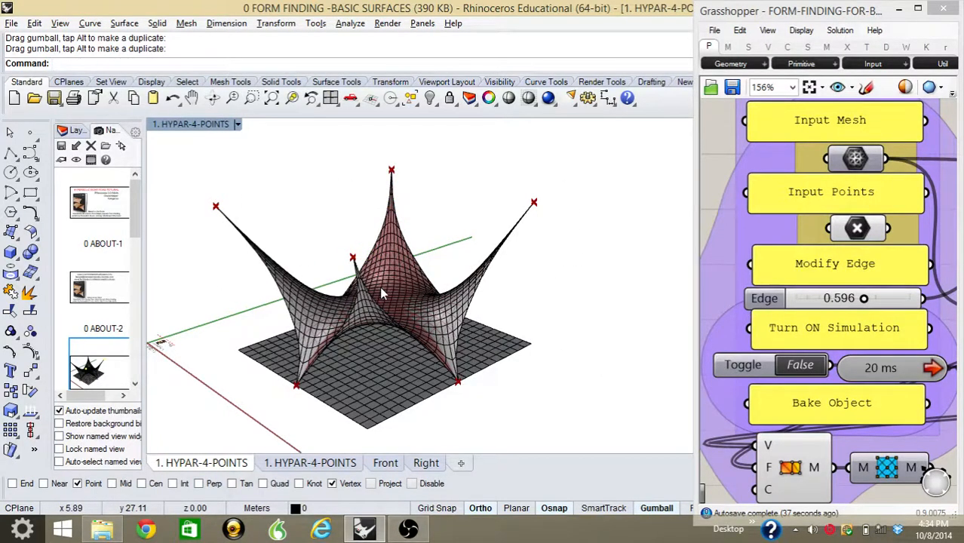
click(801, 365)
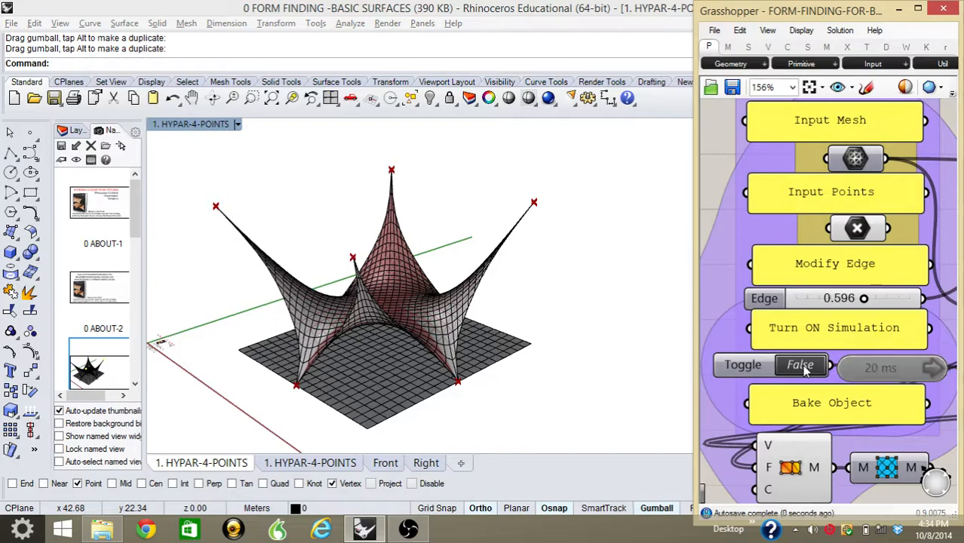
Set the Boolean Toggle to True to restart the Kangaroo simulation
click(800, 365)
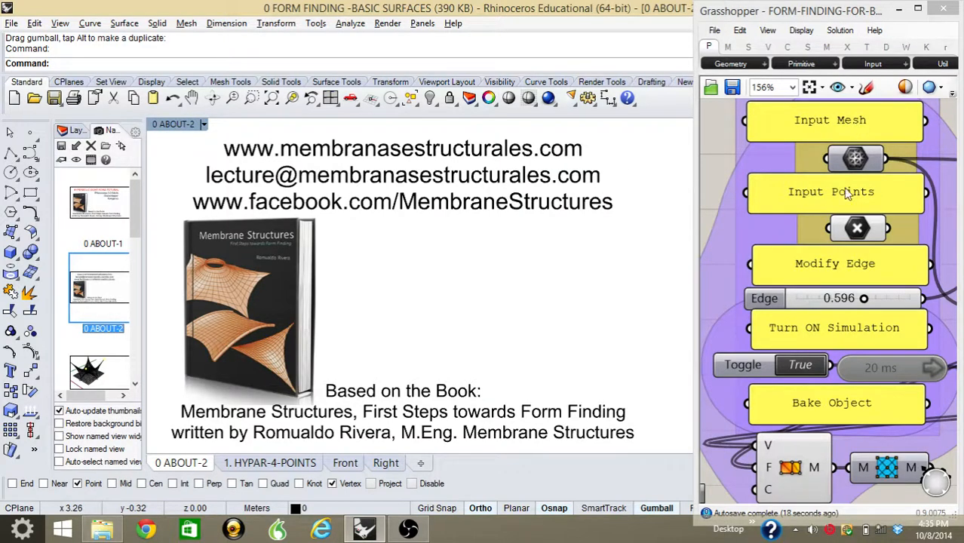
mouse_move(849, 185)
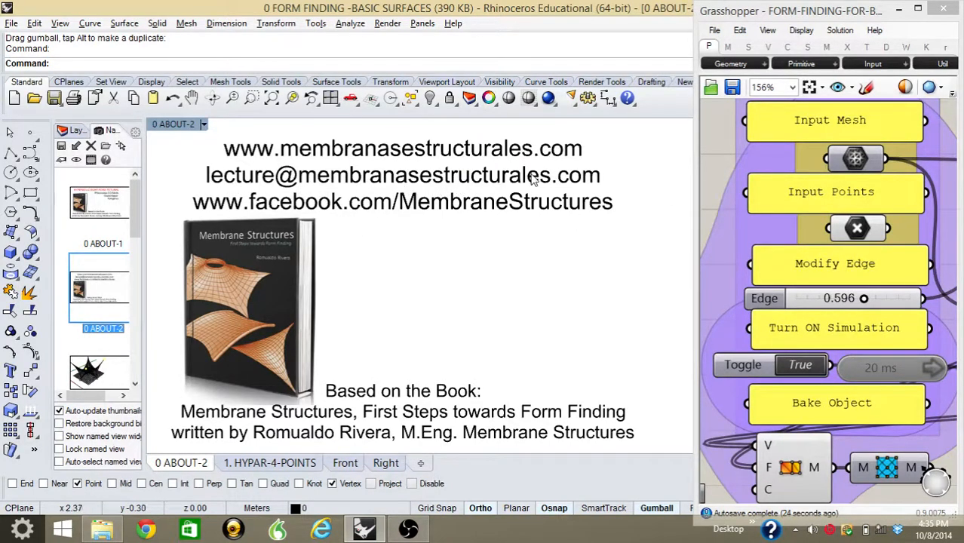
mouse_move(408, 363)
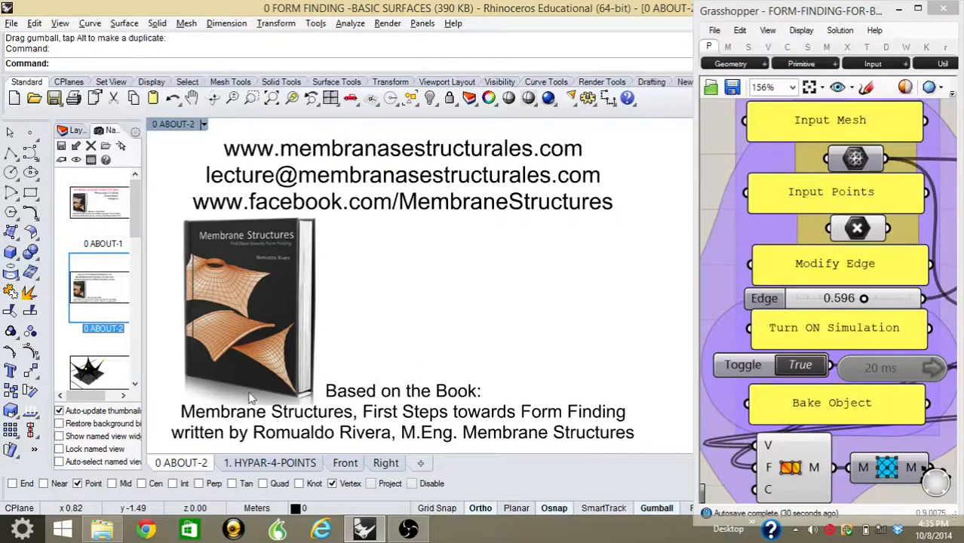
mouse_move(454, 360)
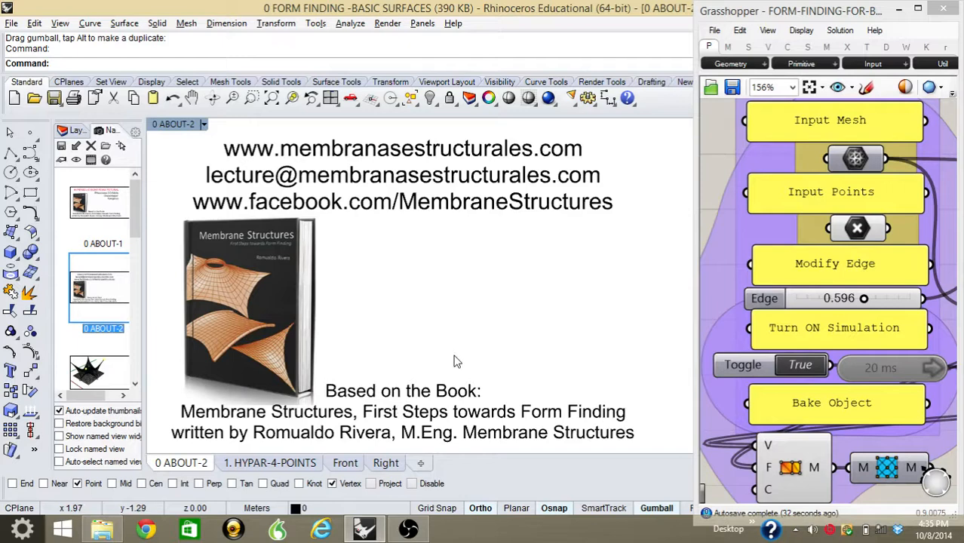